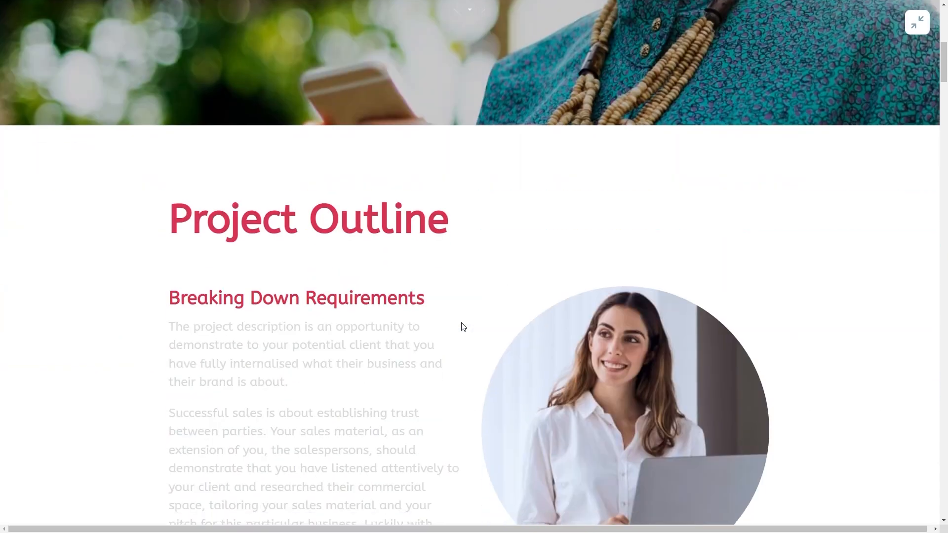
# Step: Scroll the Integrations settings down to reach the HubSpot CRM integration
pyautogui.scroll(-3)
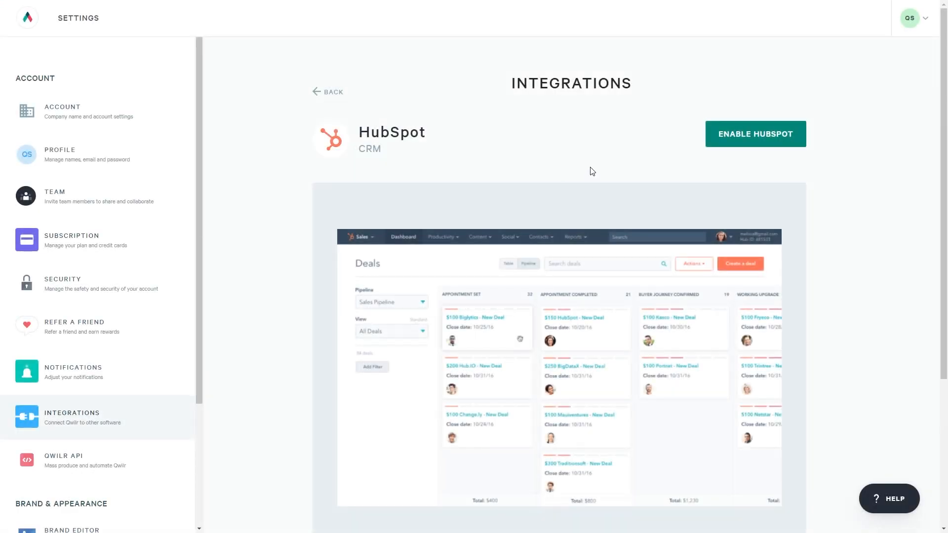
# Step: Enable the HubSpot connection so the account can use deal data
pyautogui.click(755, 133)
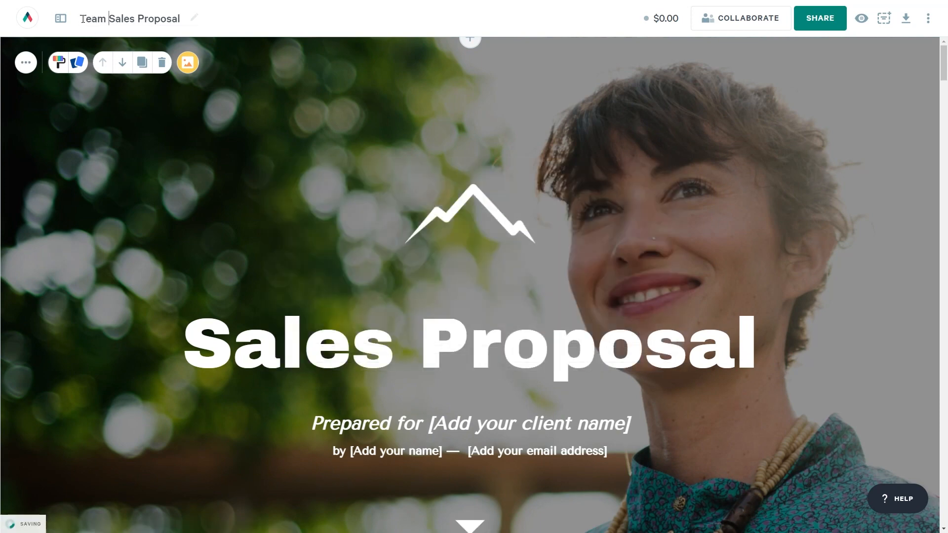
pyautogui.moveTo(883, 17)
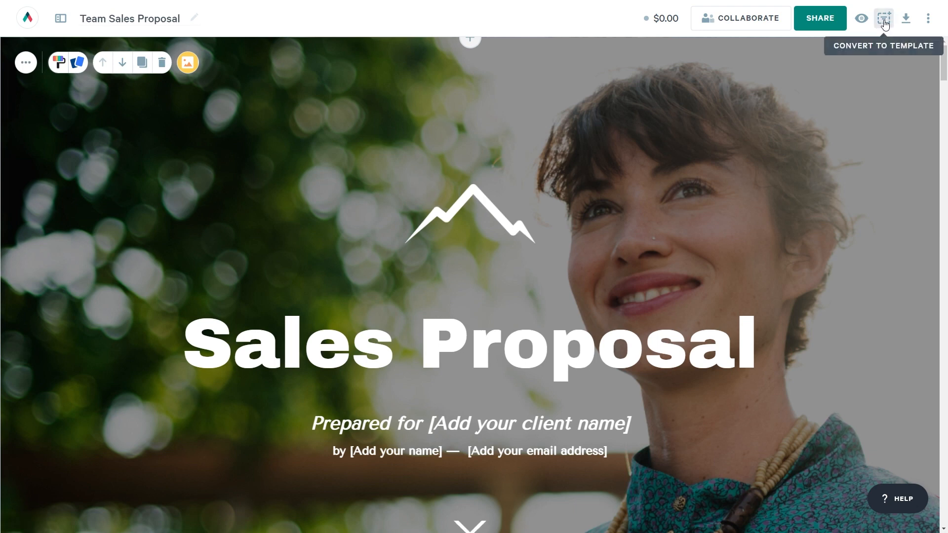
# Step: Convert the page to a template and insert the HubSpot Company Name token after 'Prepared for'
pyautogui.click(883, 17)
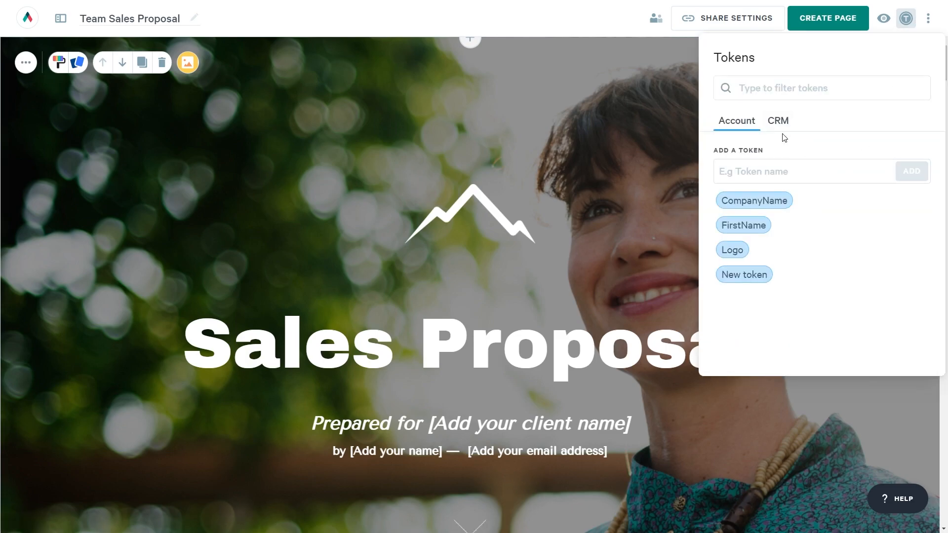
pyautogui.click(776, 120)
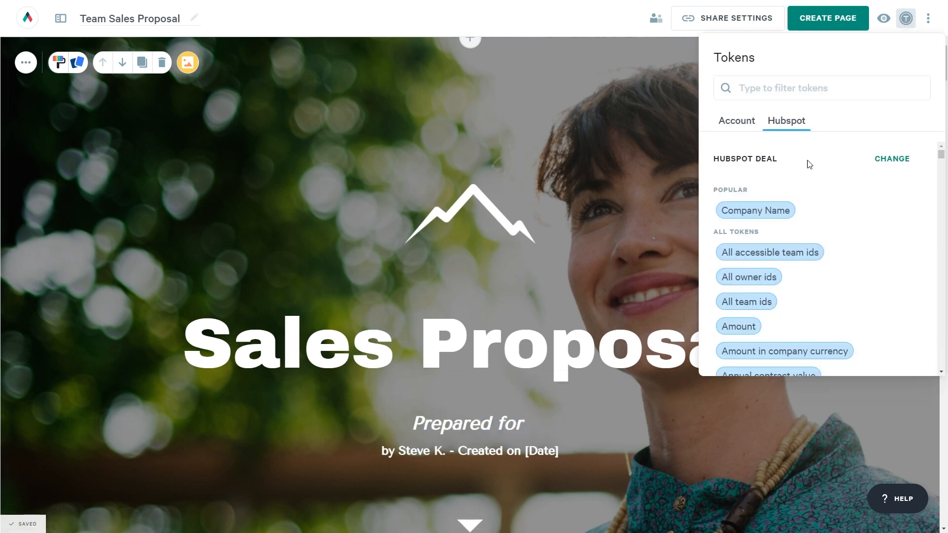
pyautogui.click(754, 210)
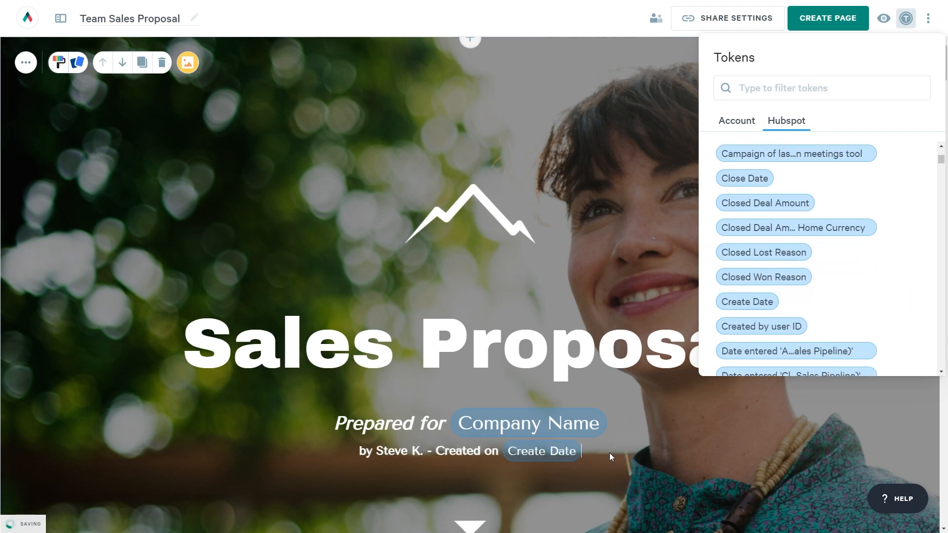
pyautogui.click(905, 18)
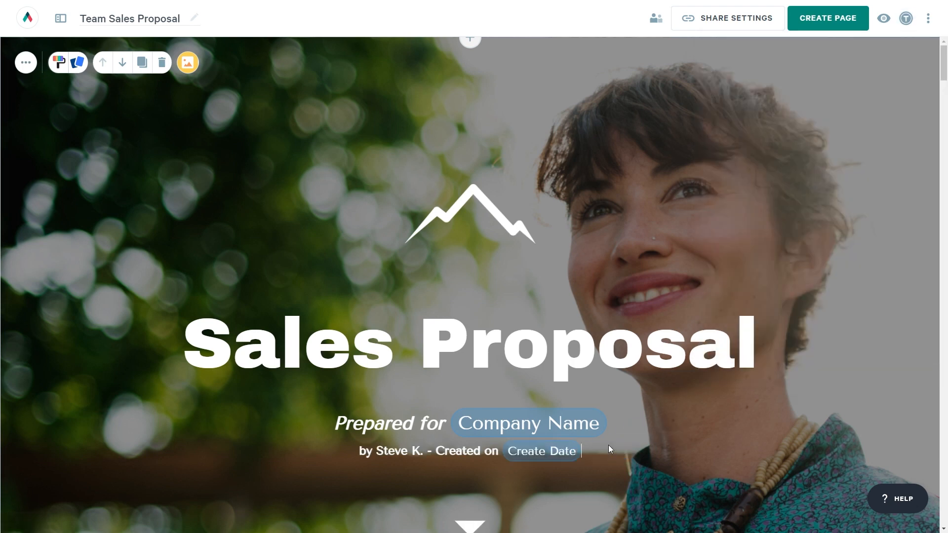
pyautogui.moveTo(26, 17)
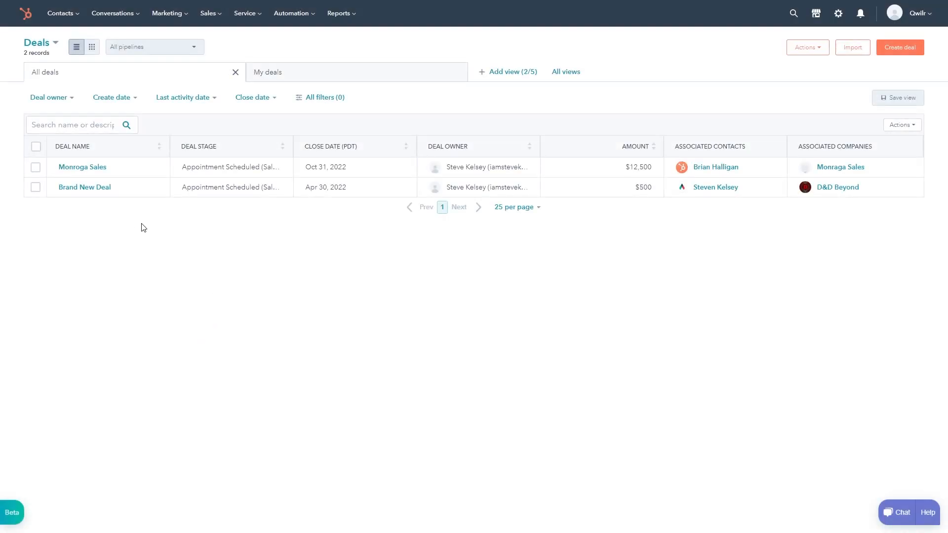
# Step: From the Monroga Sales deal record, start creating a Qwilr page via Create Qwilr
pyautogui.click(82, 166)
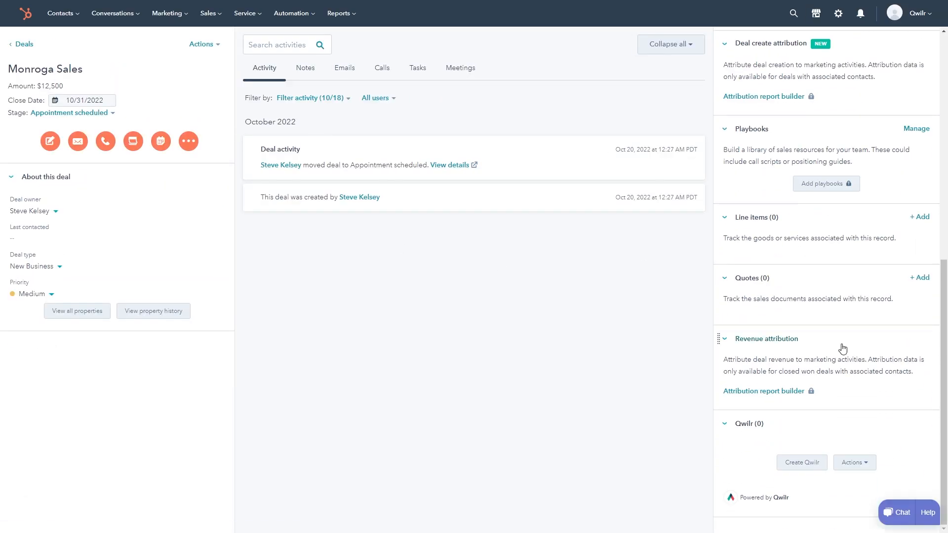
pyautogui.click(800, 462)
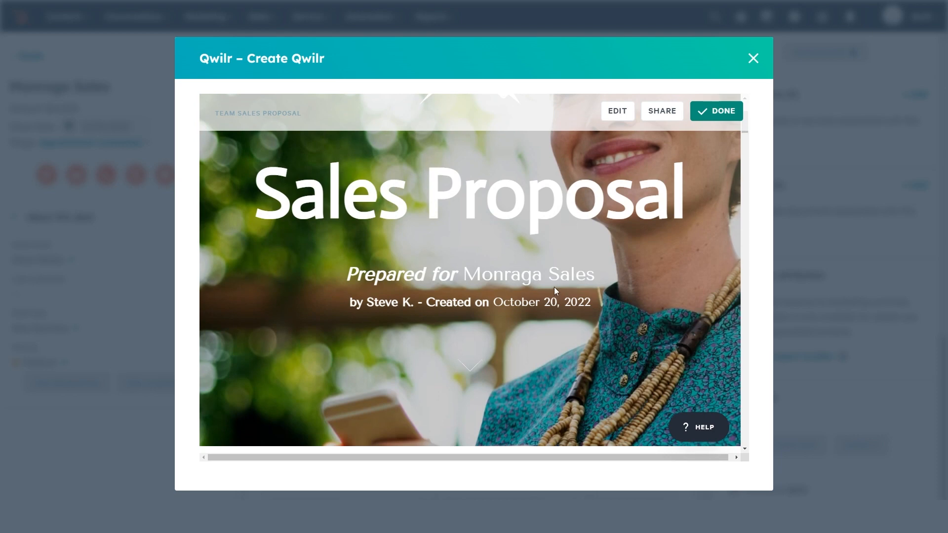
pyautogui.moveTo(631, 161)
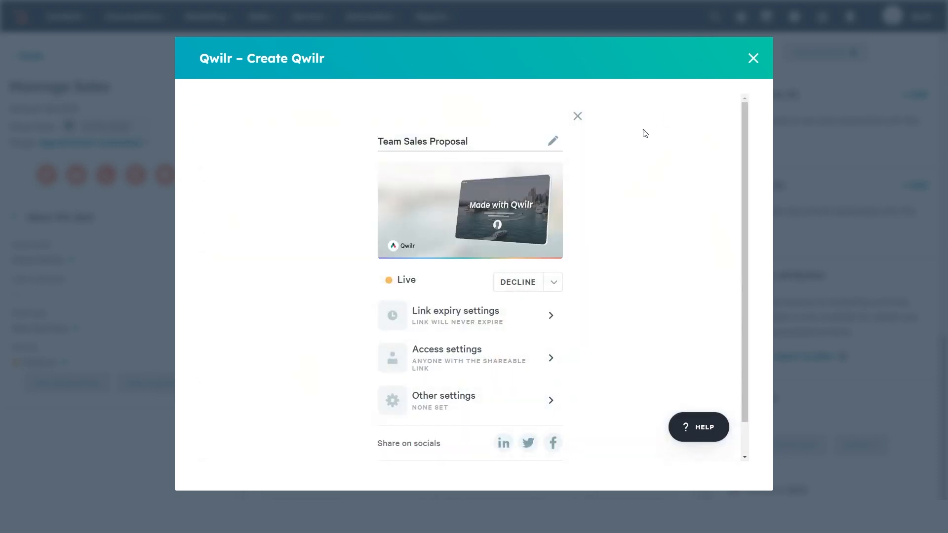
# Step: Copy the new page's shareable link, review the preview, and return to the deal record
pyautogui.scroll(-3)
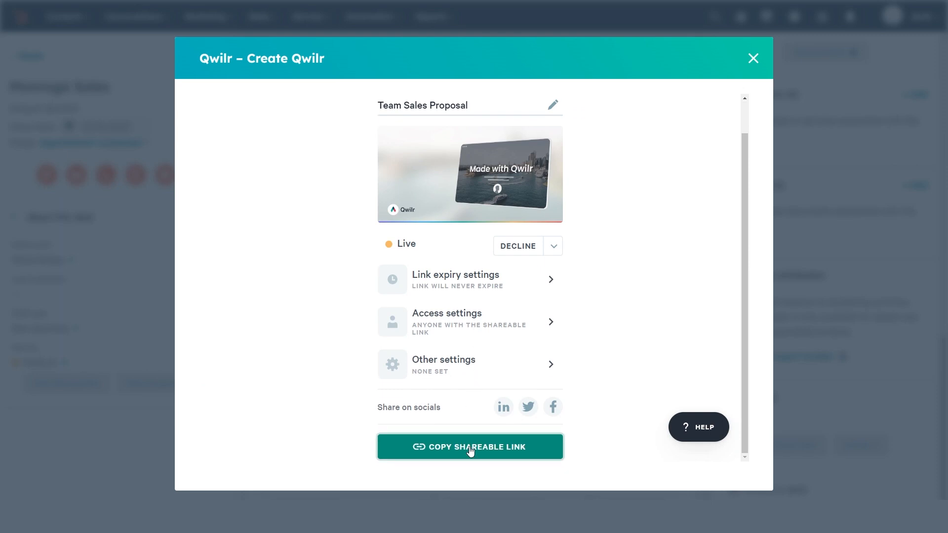
pyautogui.click(469, 173)
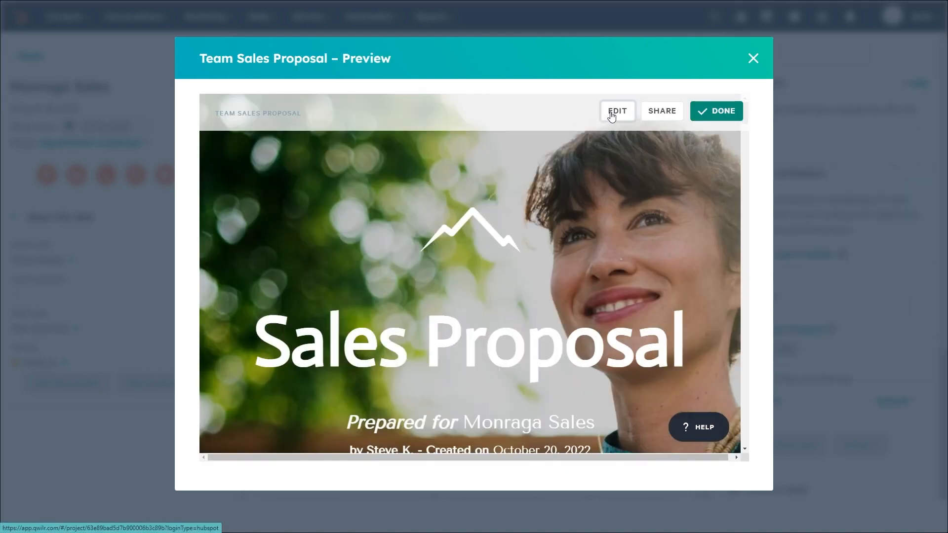
pyautogui.scroll(-3)
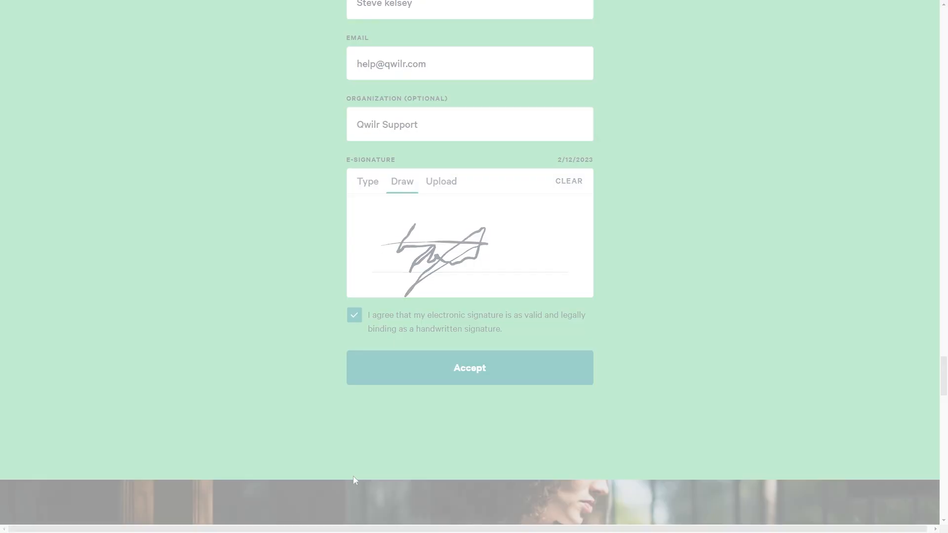
pyautogui.click(469, 367)
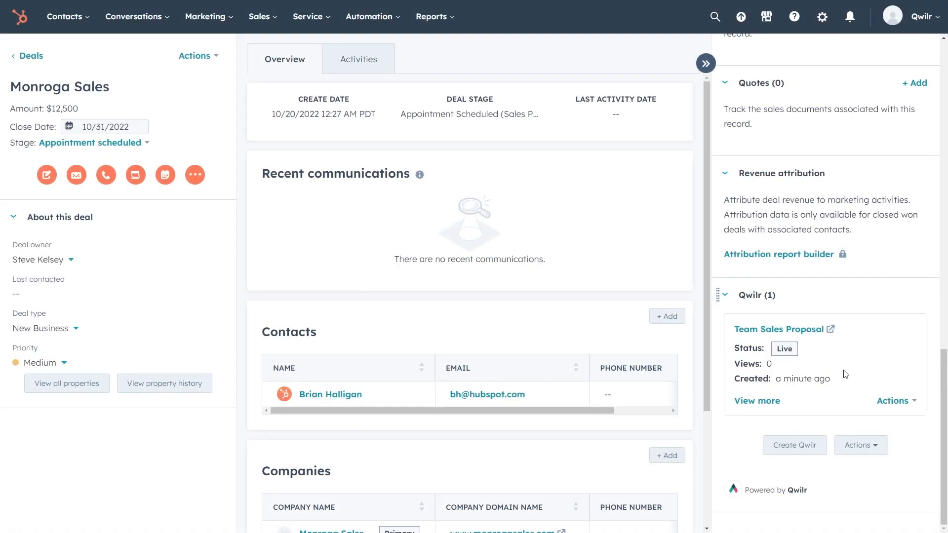